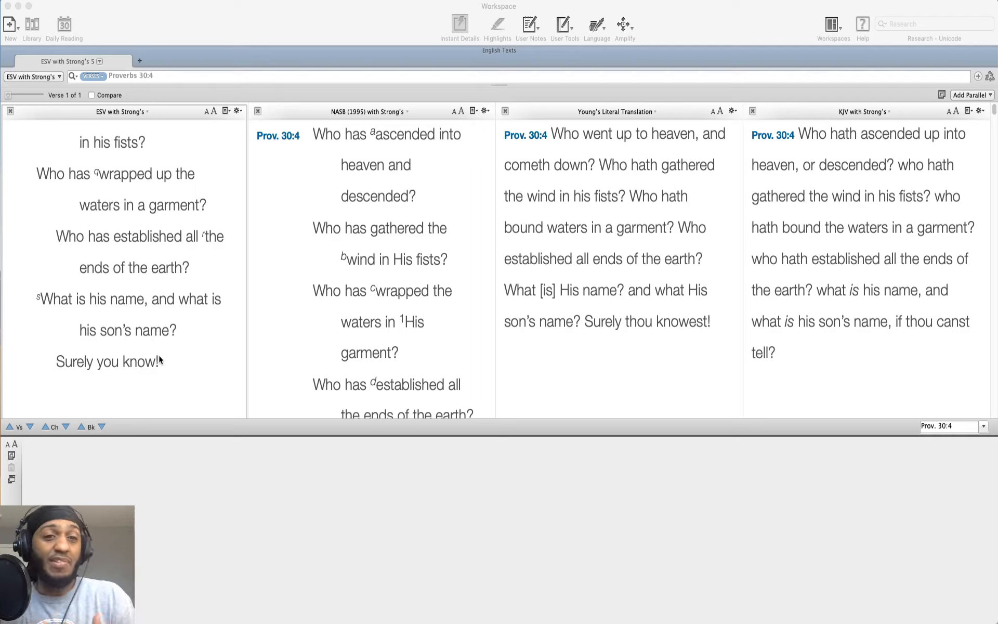
mouse_move(420, 563)
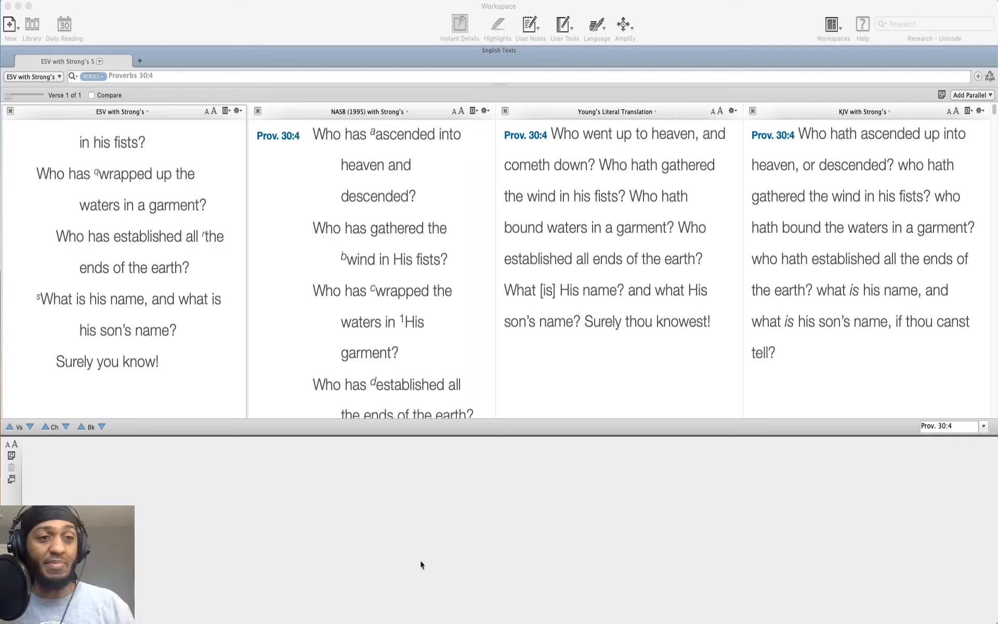
scroll(up, 3)
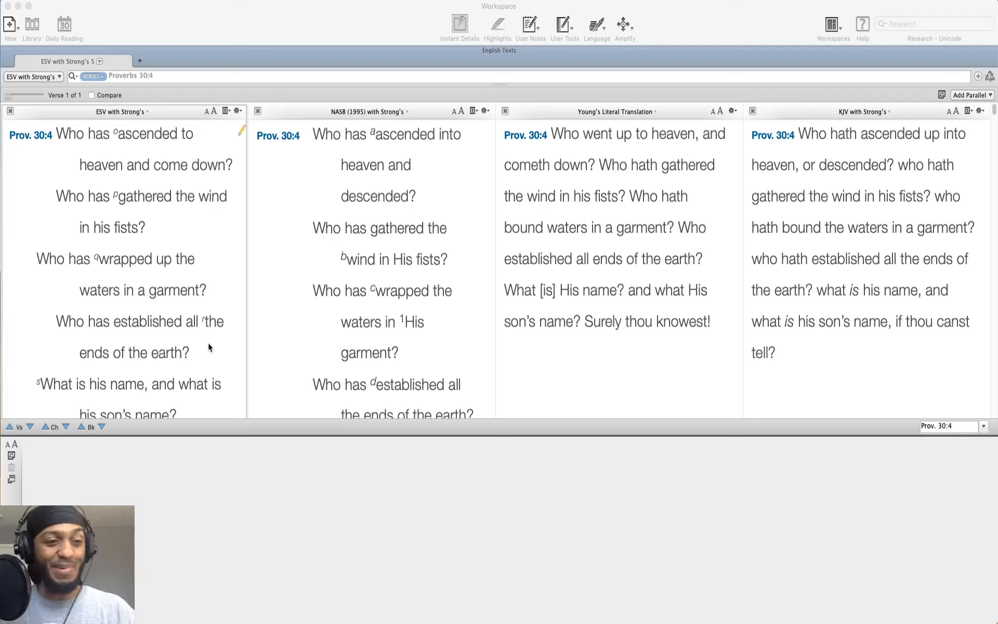
mouse_move(231, 374)
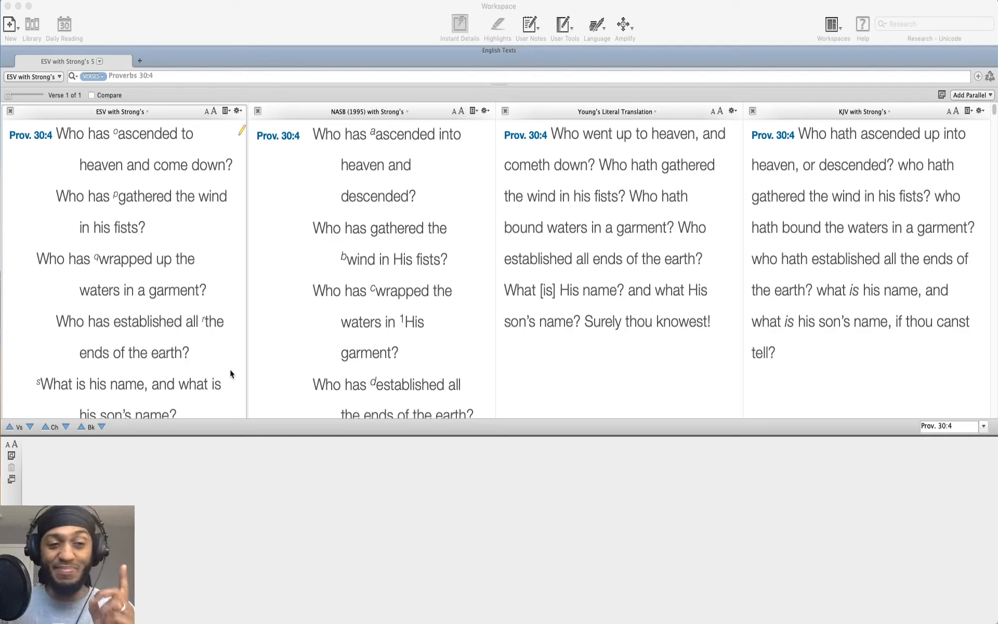
mouse_move(364, 548)
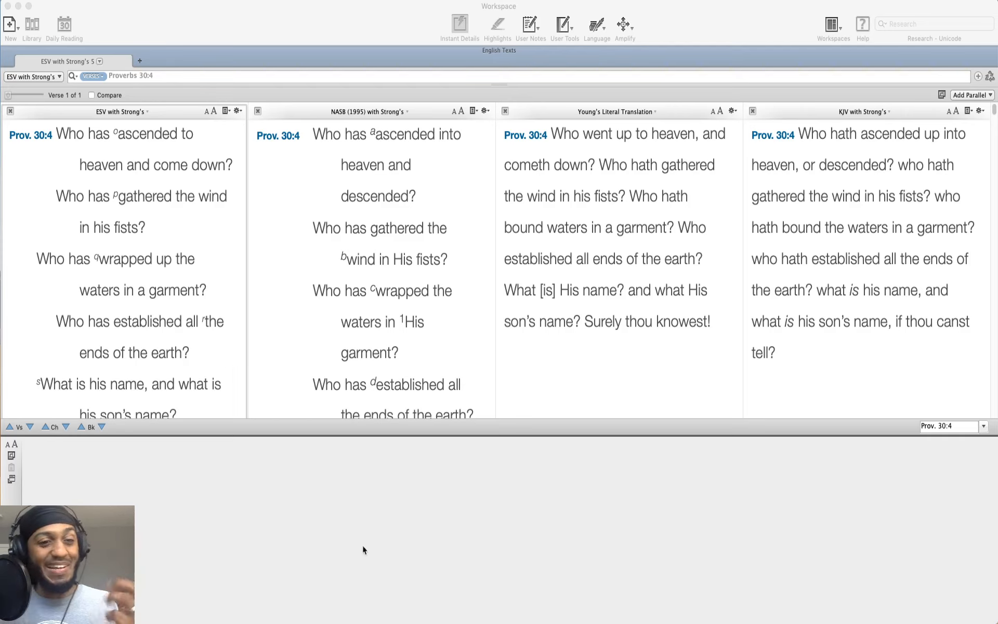